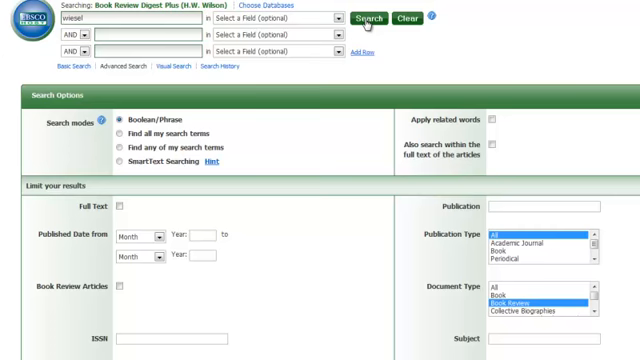
Search Book Review Digest Plus for 'hostage' to list reviews of Wiesel's novel.
click(376, 16)
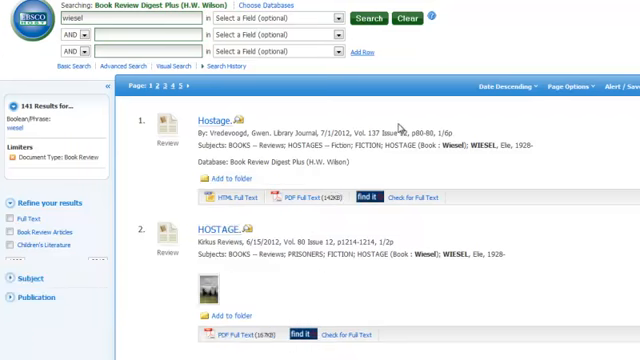
scroll(down, 3)
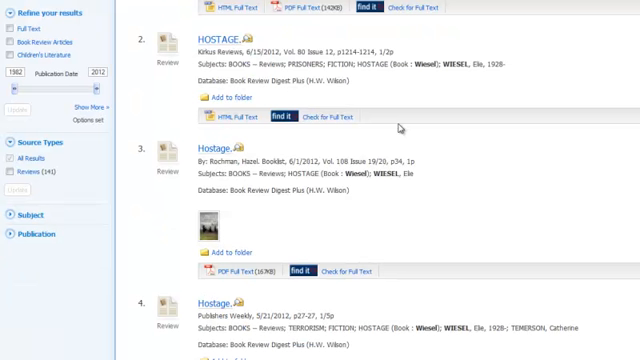
scroll(down, 3)
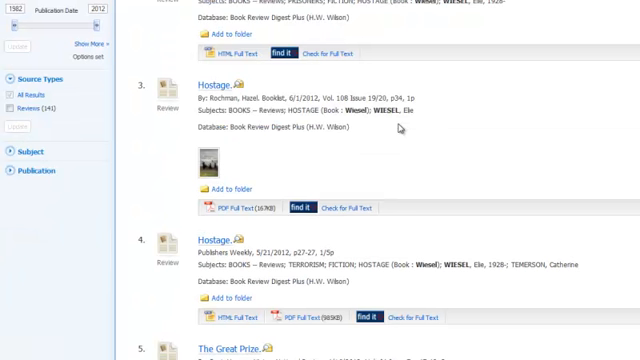
scroll(down, 3)
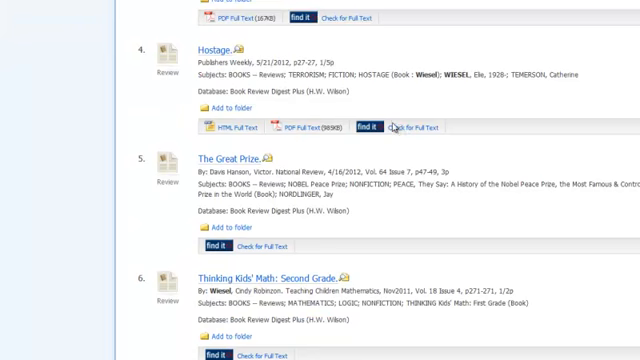